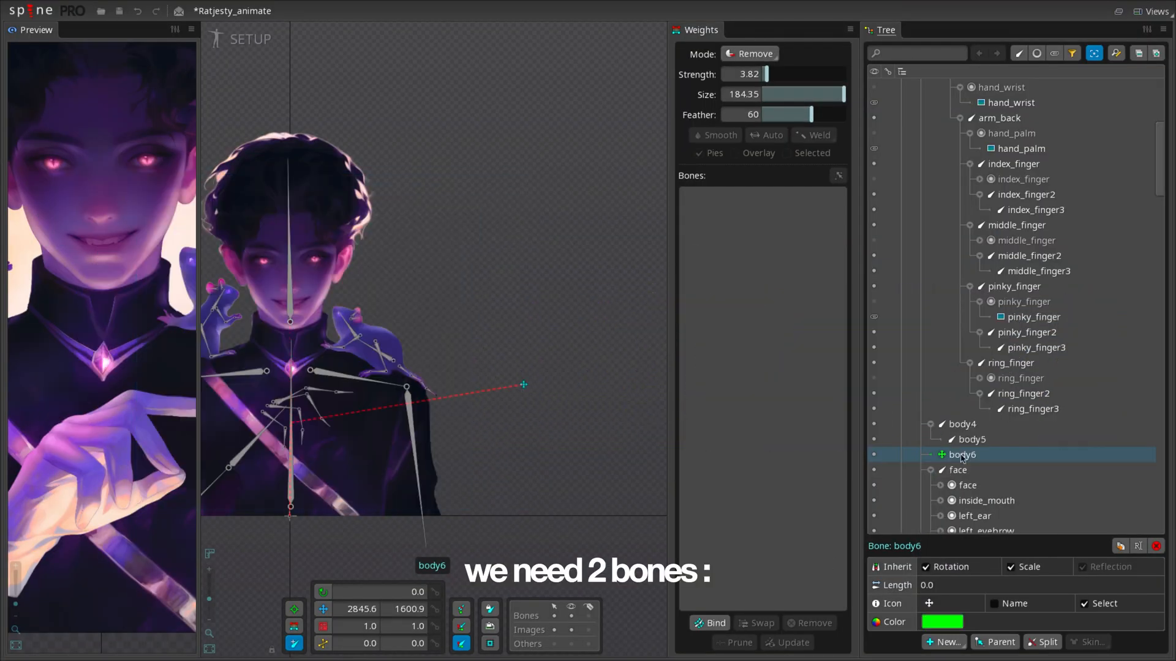
Create the new body-turn control bone and name it 'bodyturnback'.
left_click(948, 133)
type("bodyturnback")
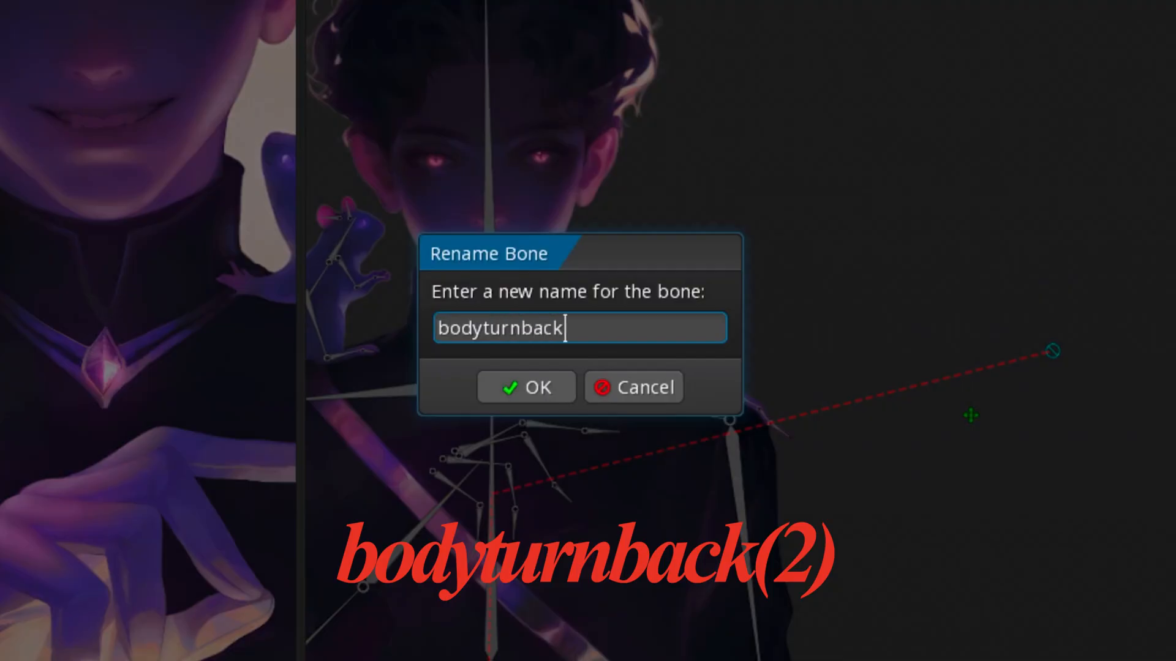
left_click(526, 387)
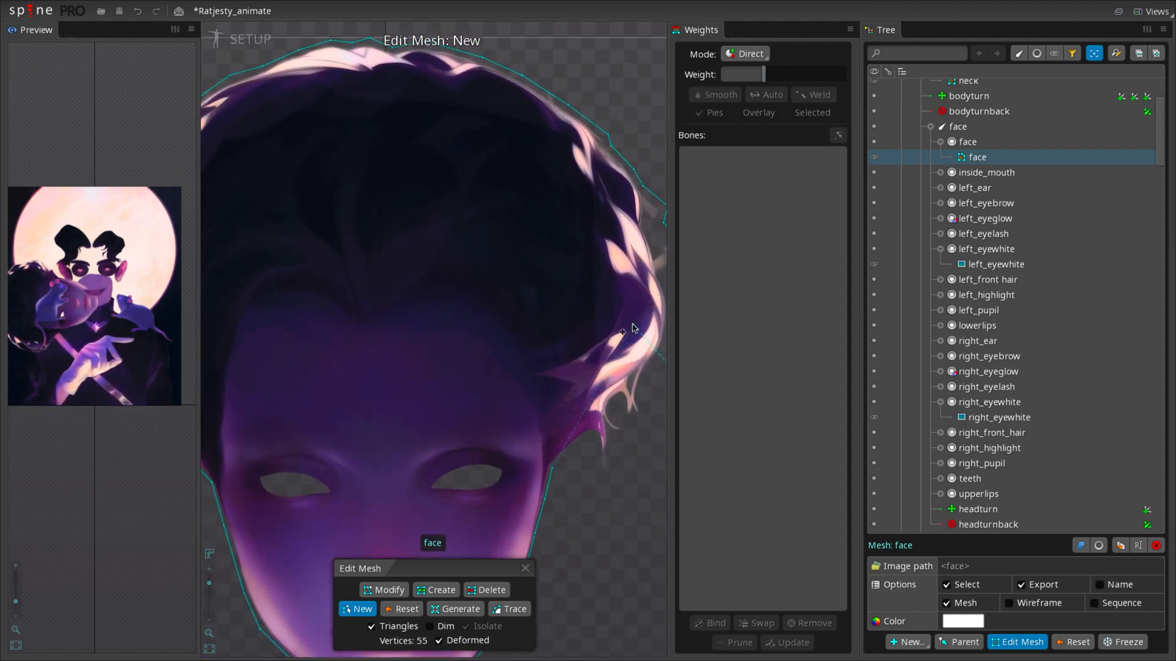
Place mesh vertices along the face outline and around the eye opening.
left_click(440, 590)
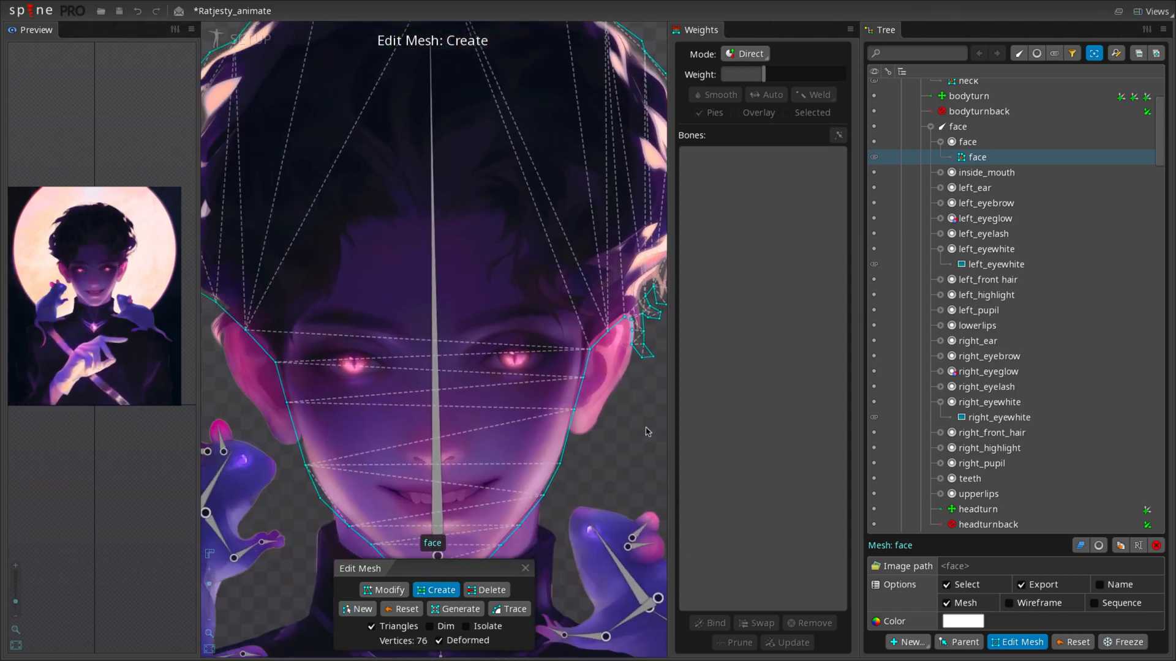
left_click(442, 465)
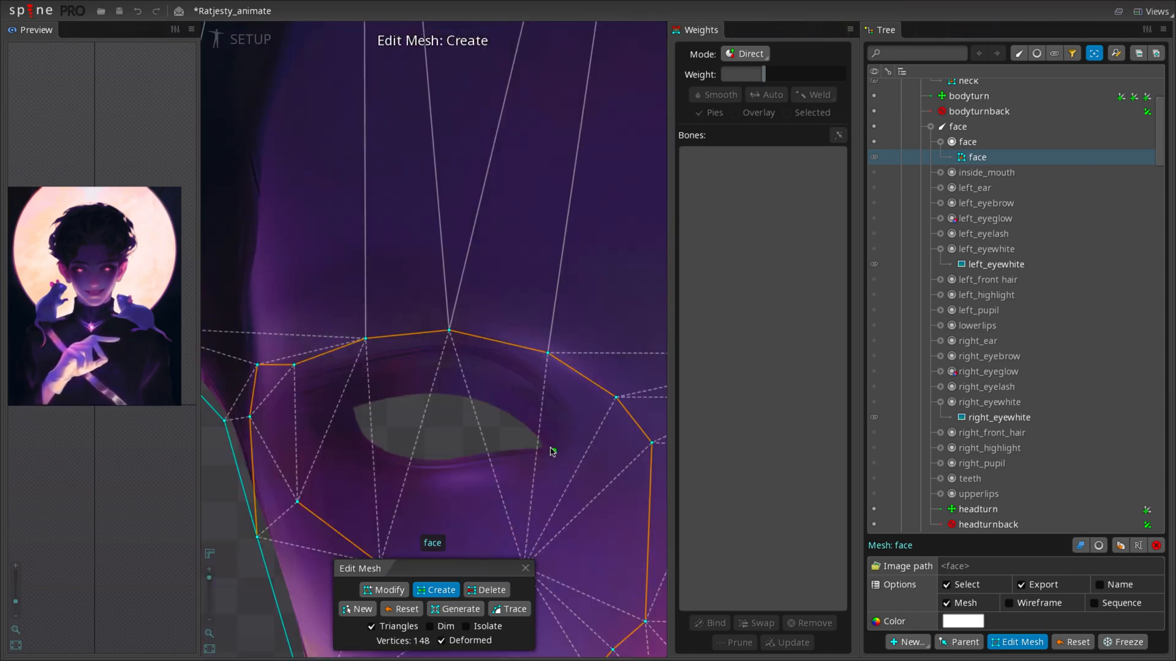
left_click(412, 463)
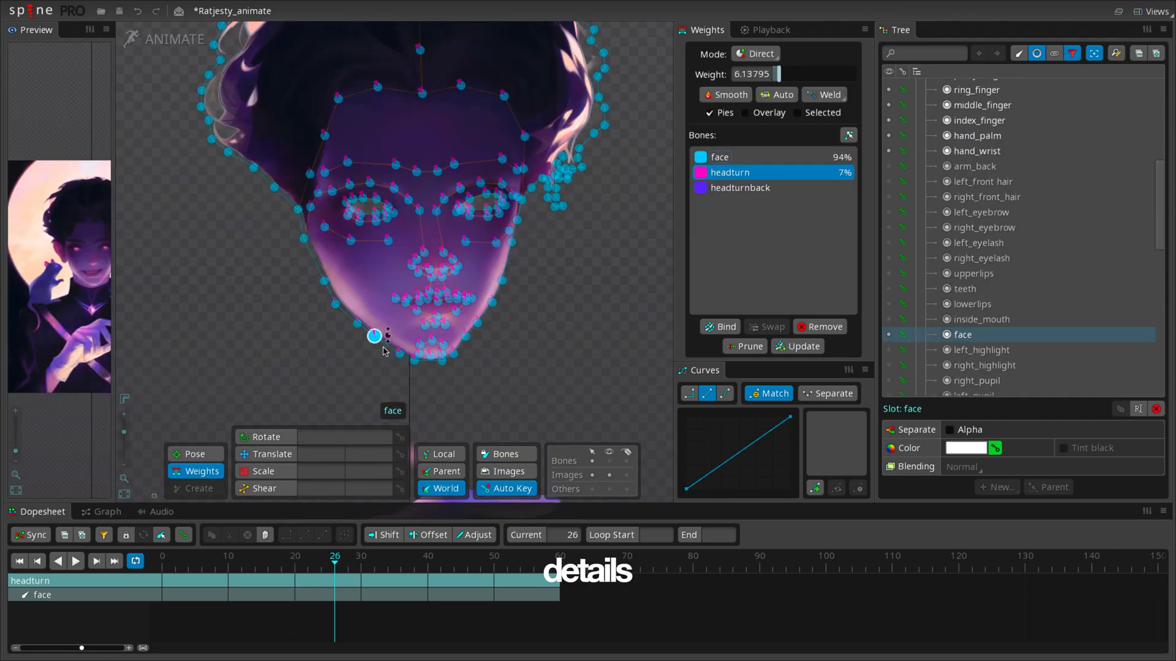
Paint headturn weight onto the face vertices across and beside the eye area.
left_click(75, 561)
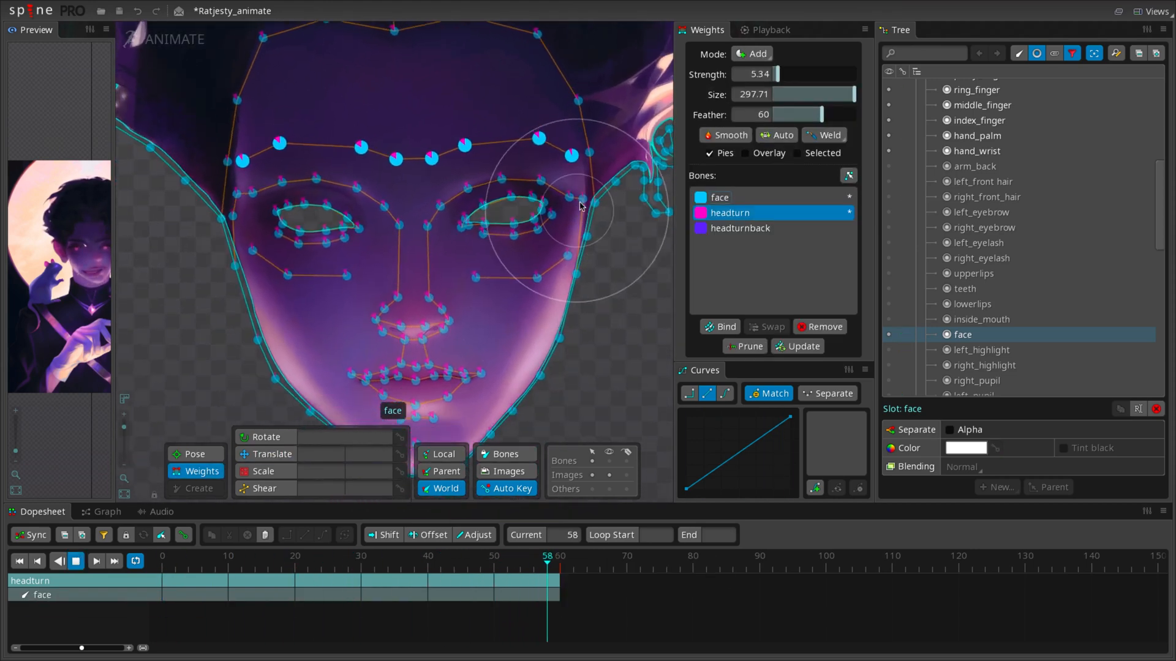
left_click(295, 566)
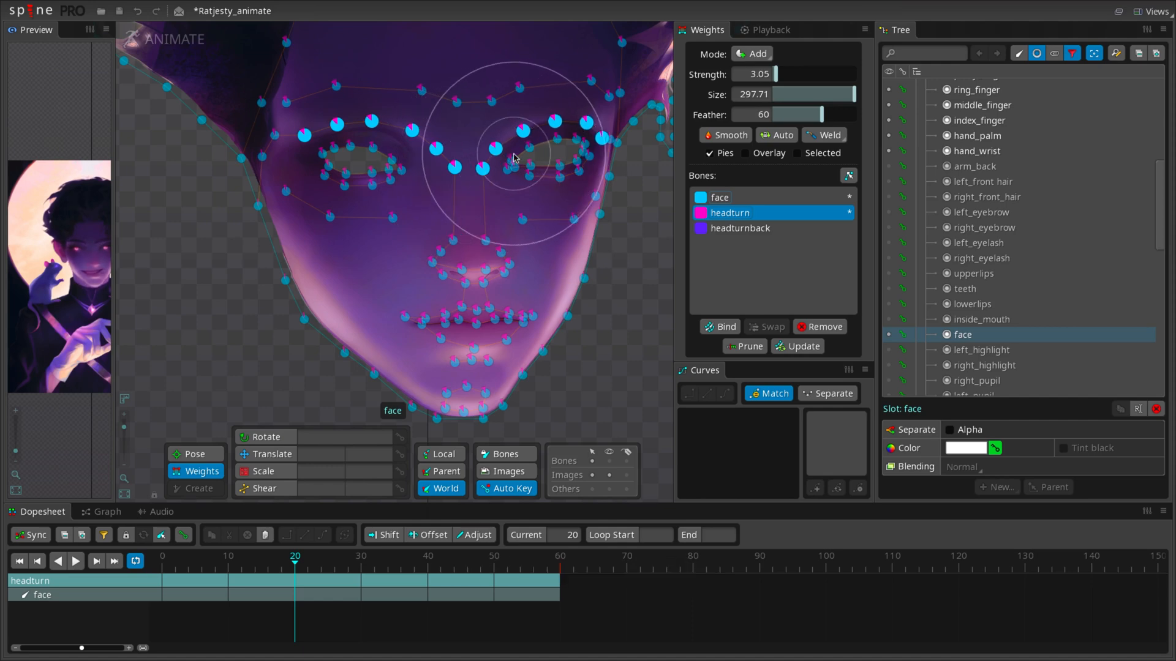
left_click(75, 561)
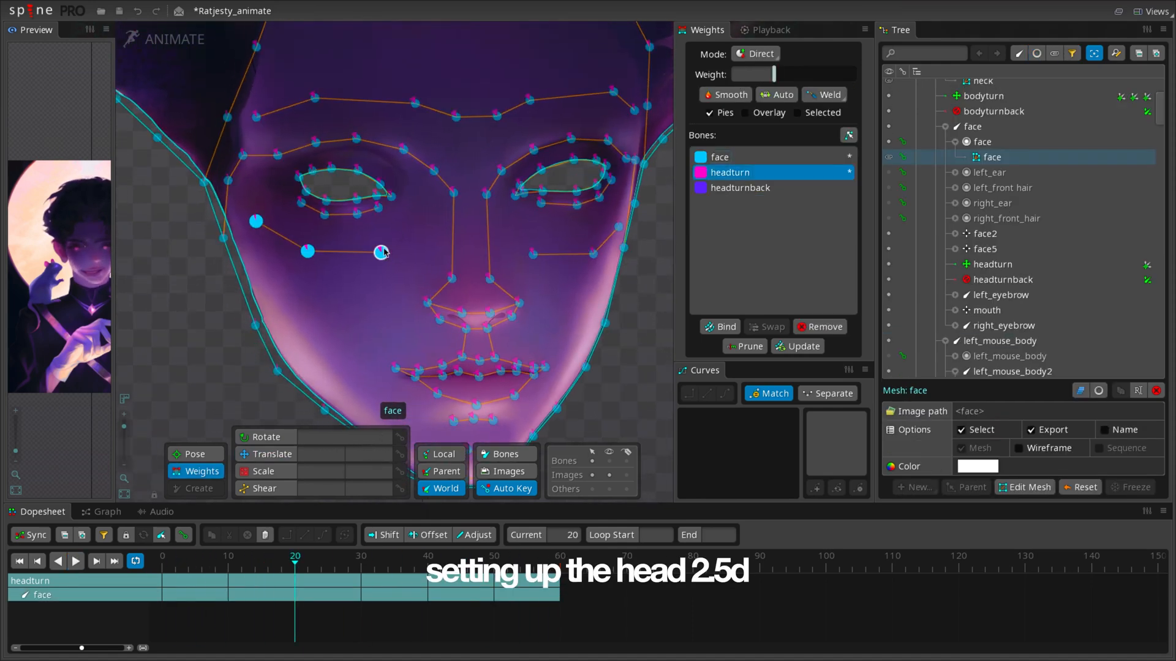
left_click(760, 53)
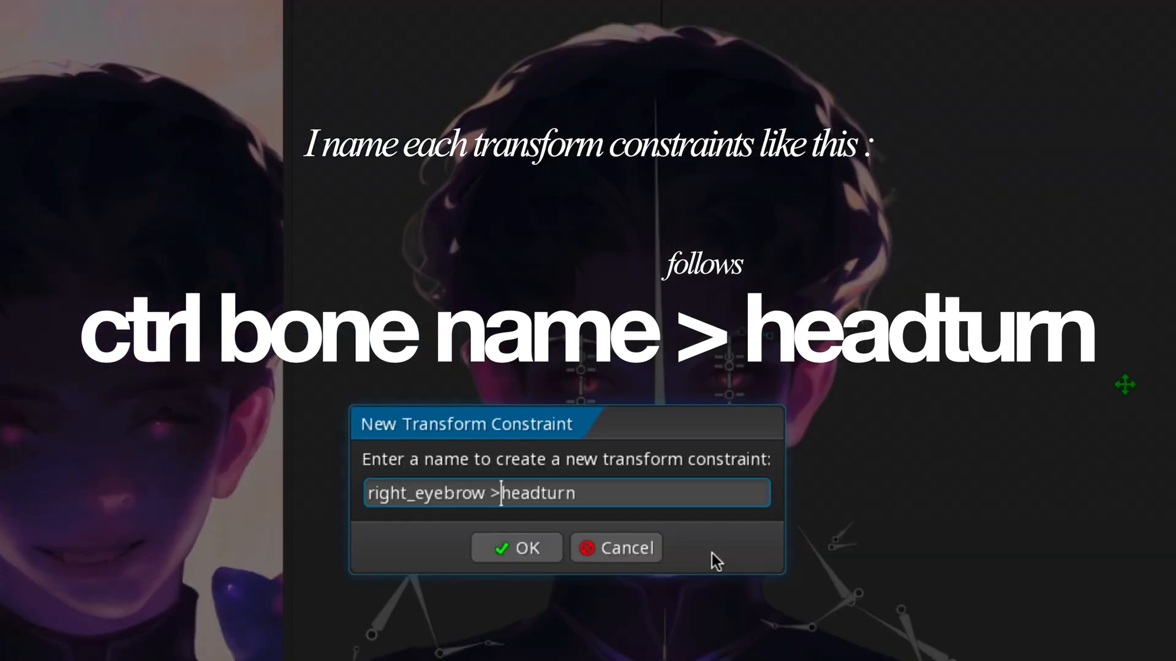
Create right_eyebrow > headturn and mouth > headturn transform constraints with a lowered mix.
left_click(516, 548)
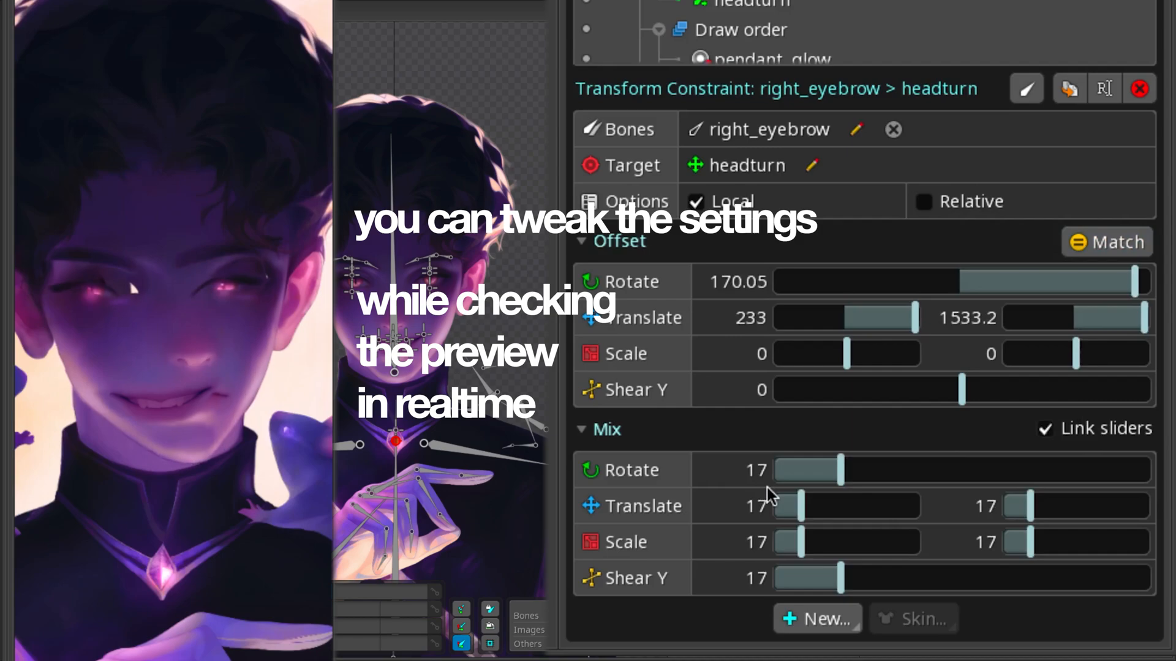
left_click(817, 619)
type("mouthheadturn")
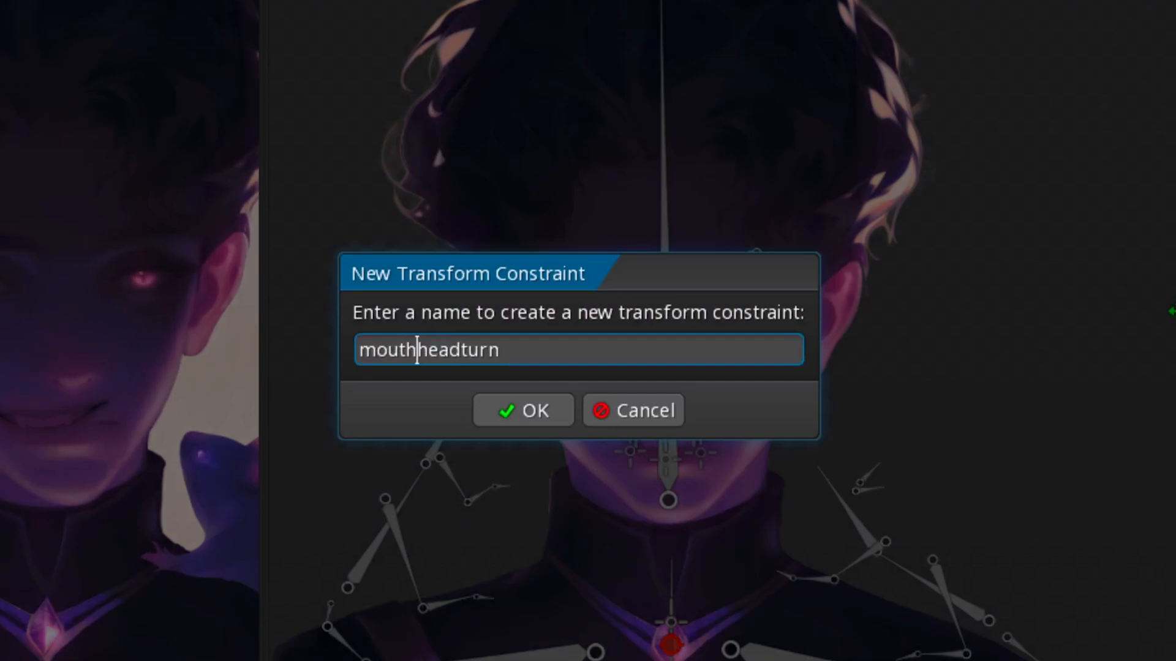
left_click(523, 410)
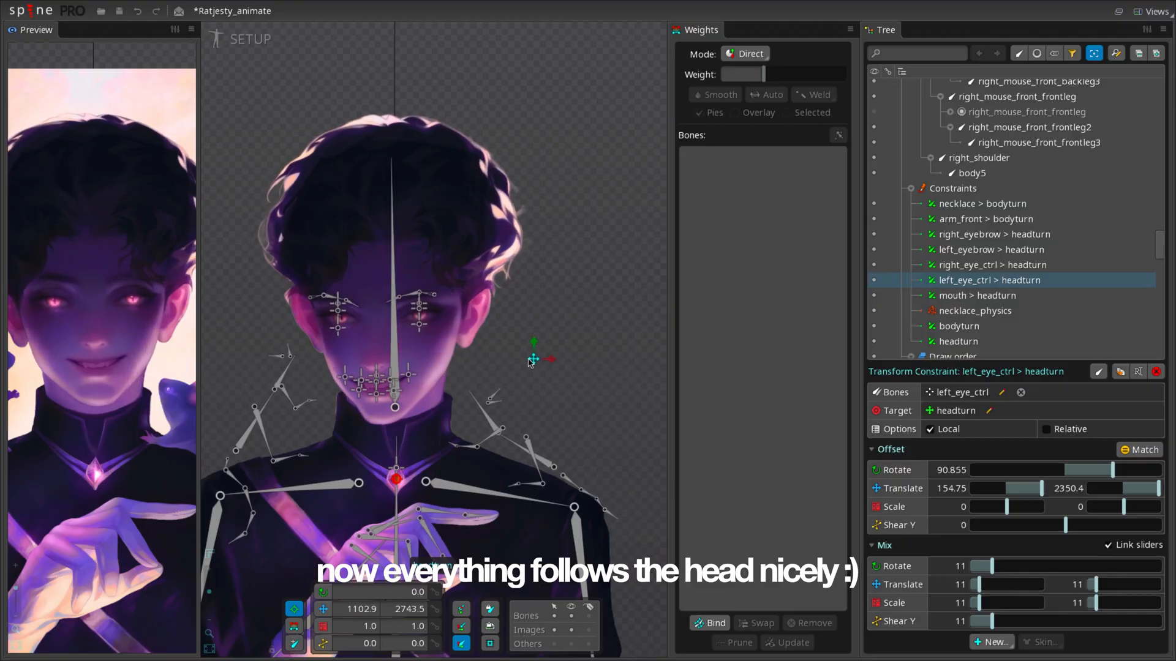
left_click(993, 372)
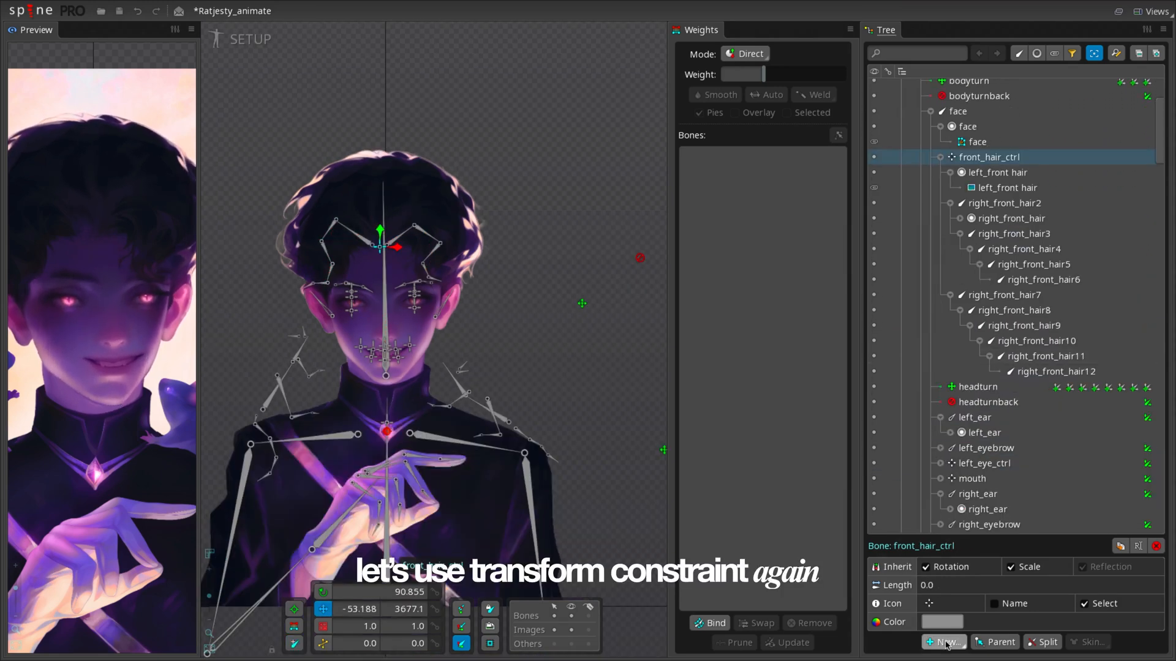
Constrain front_hair_ctrl to headturn and begin outlining the front hair meshes.
left_click(941, 642)
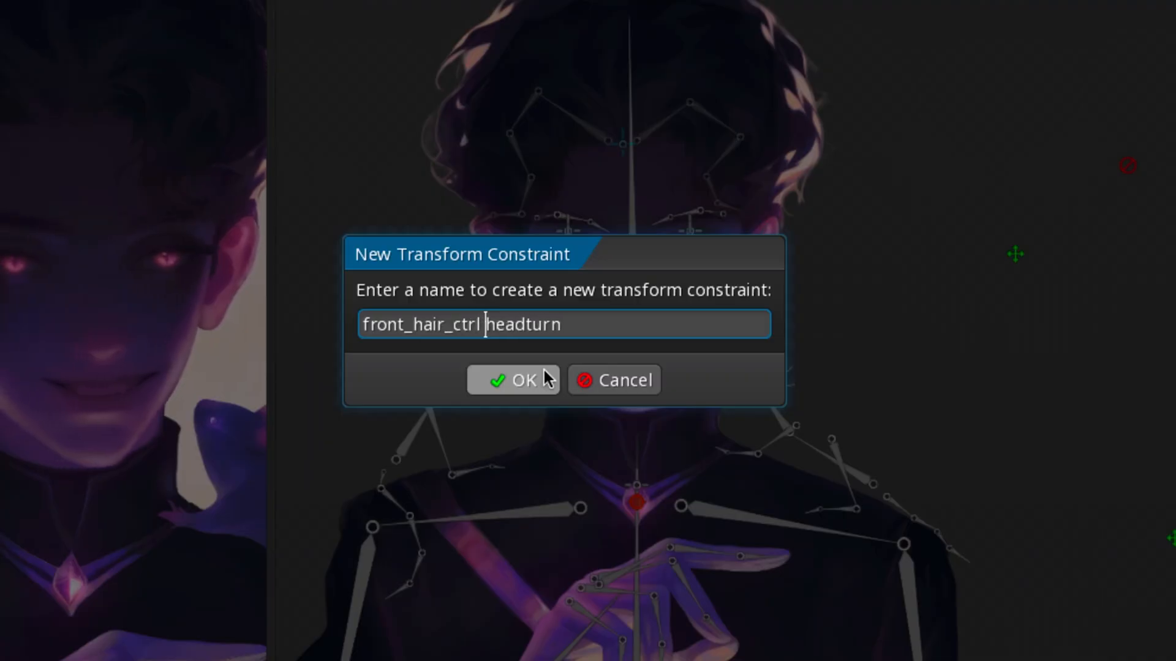
left_click(513, 380)
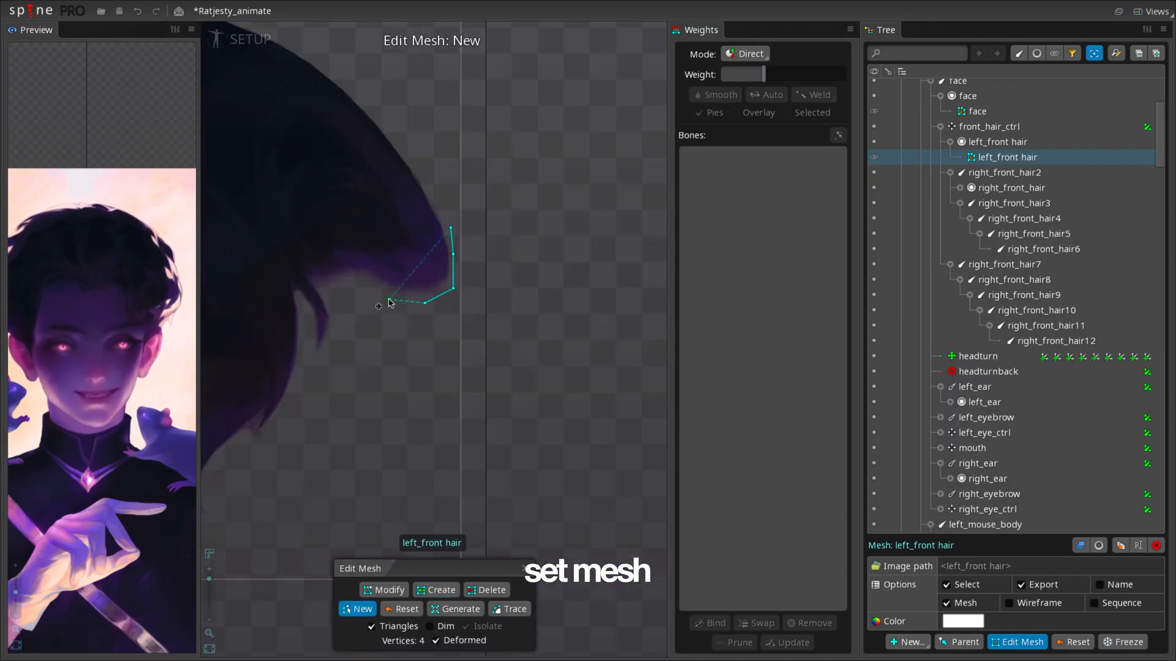
left_click(1020, 202)
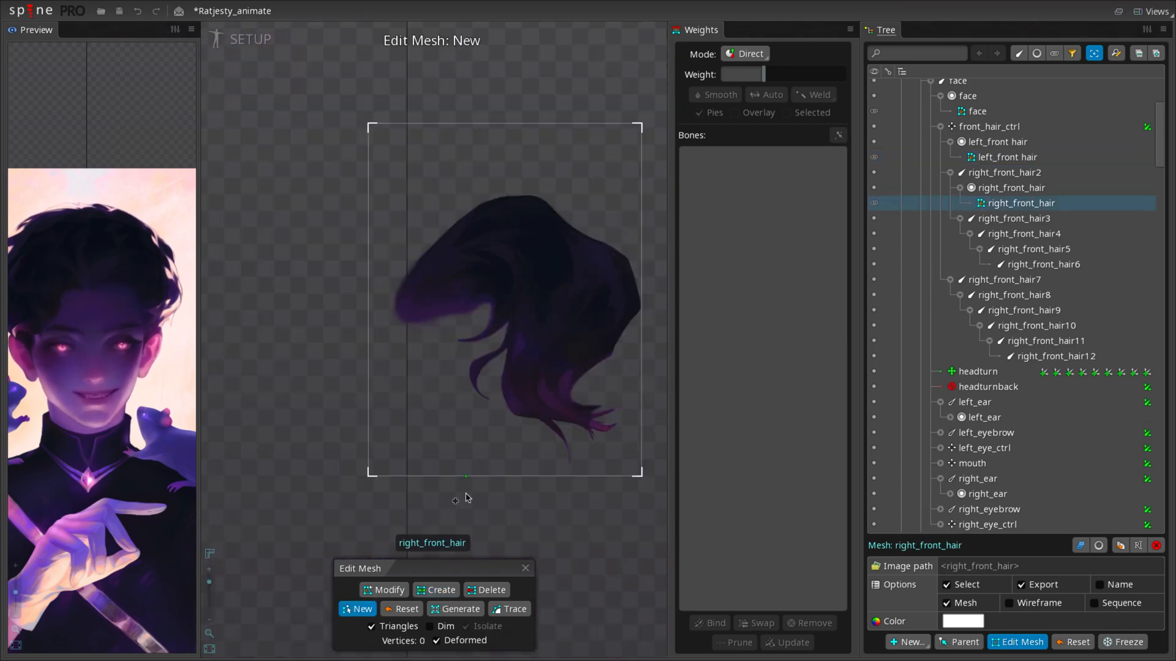
left_click(440, 590)
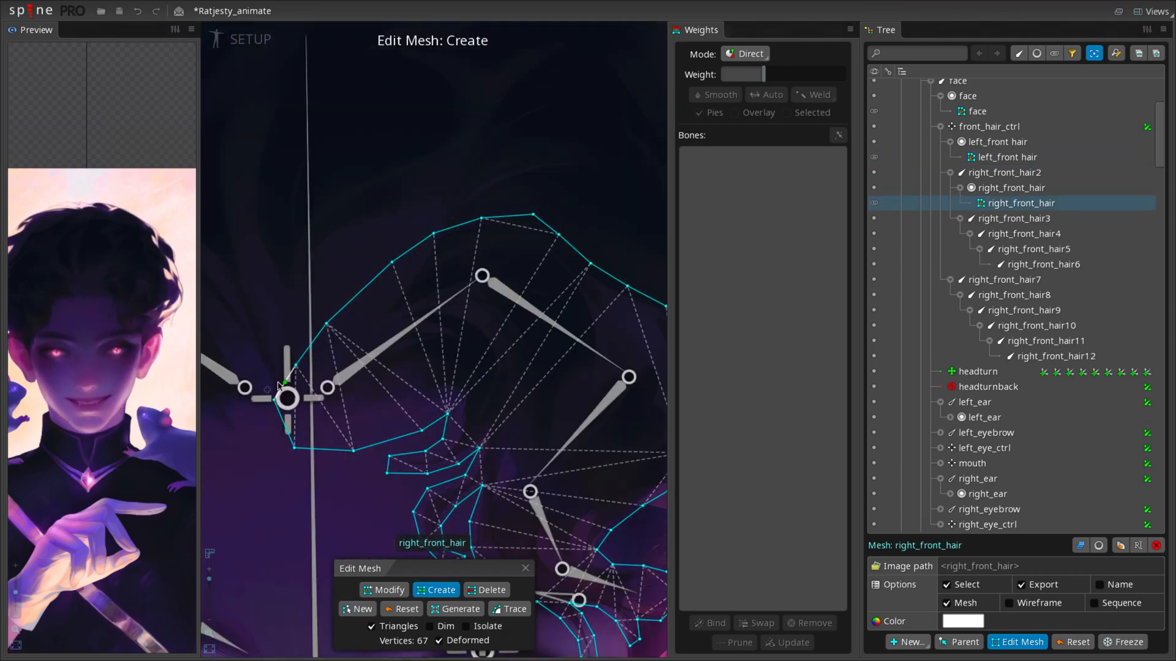
Add a physics constraint to each of the two front hair bone chains.
left_click(586, 490)
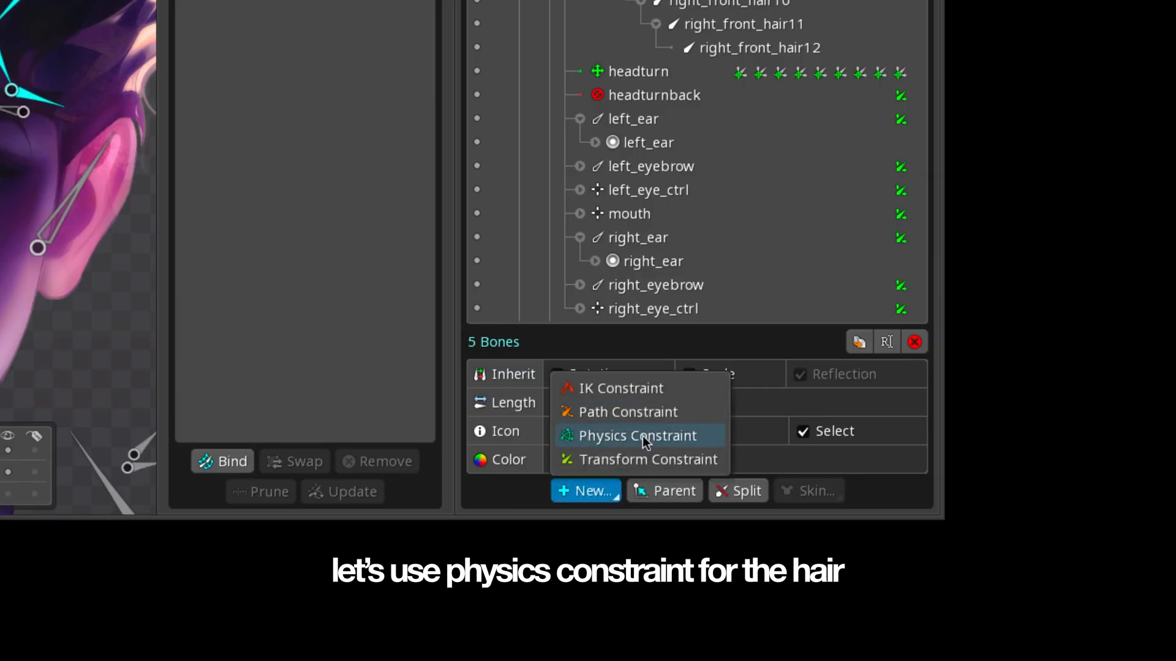
left_click(637, 436)
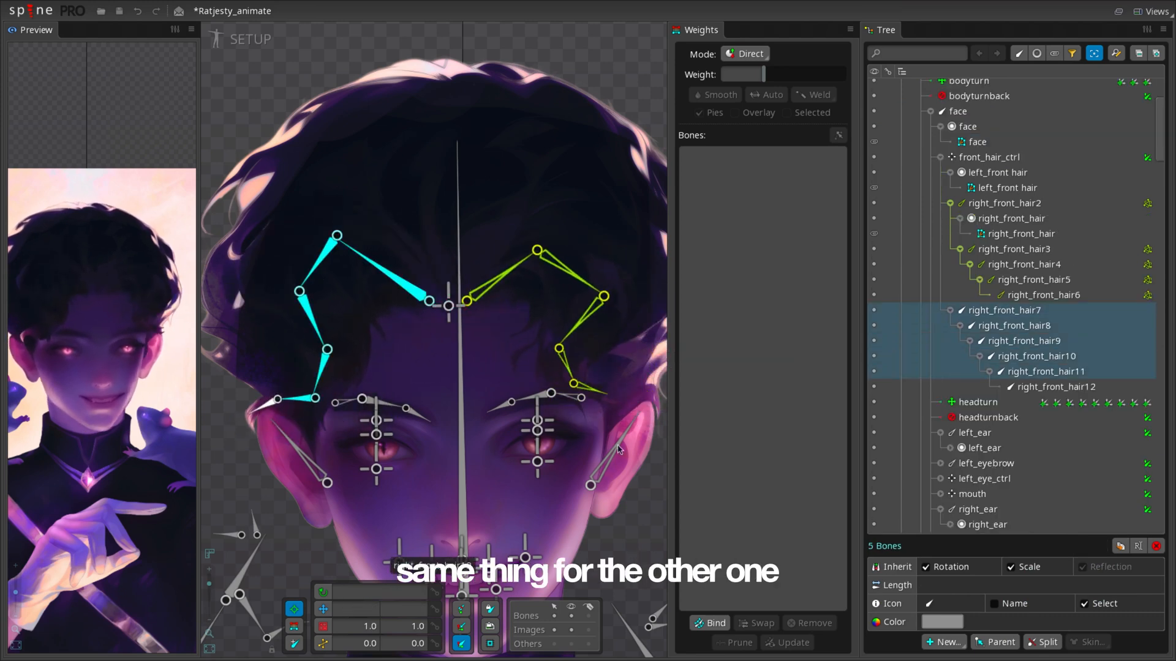
left_click(990, 121)
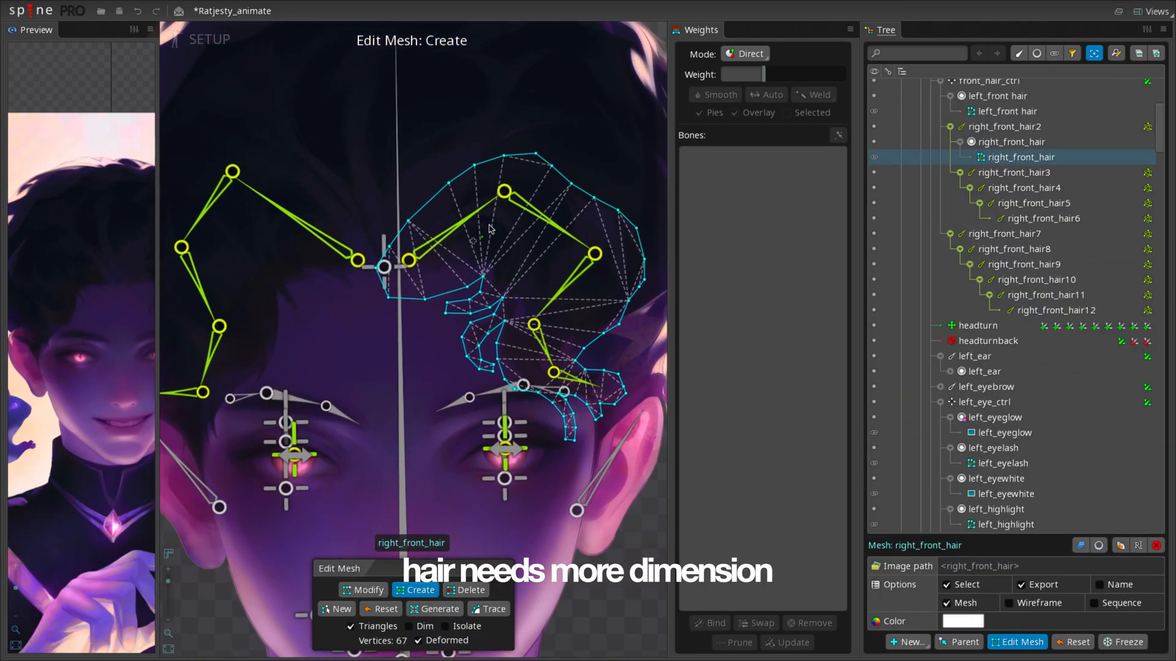
Add inner vertices to the right and left front hair meshes and adjust their weights.
left_click(713, 622)
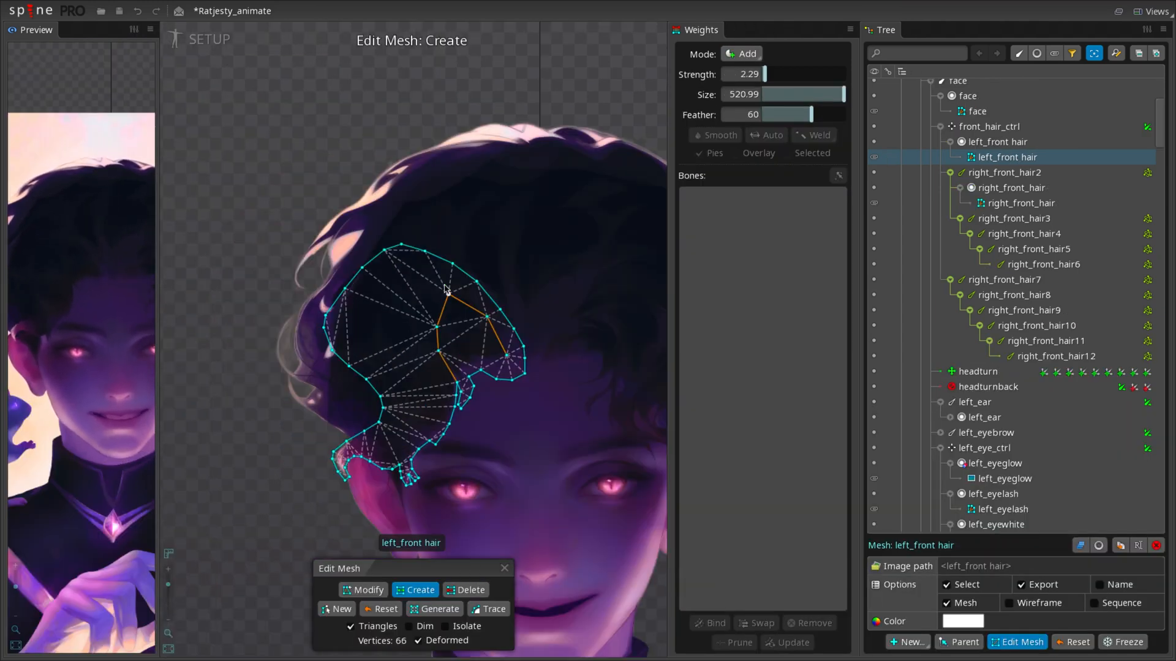
left_click(287, 39)
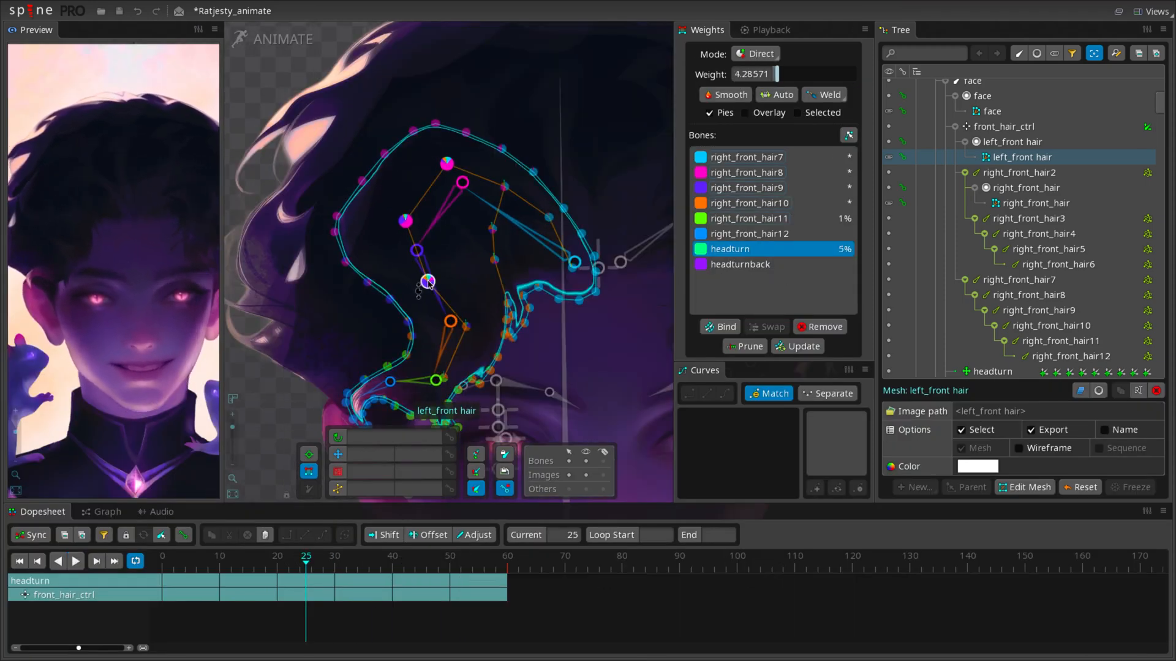
left_click(75, 561)
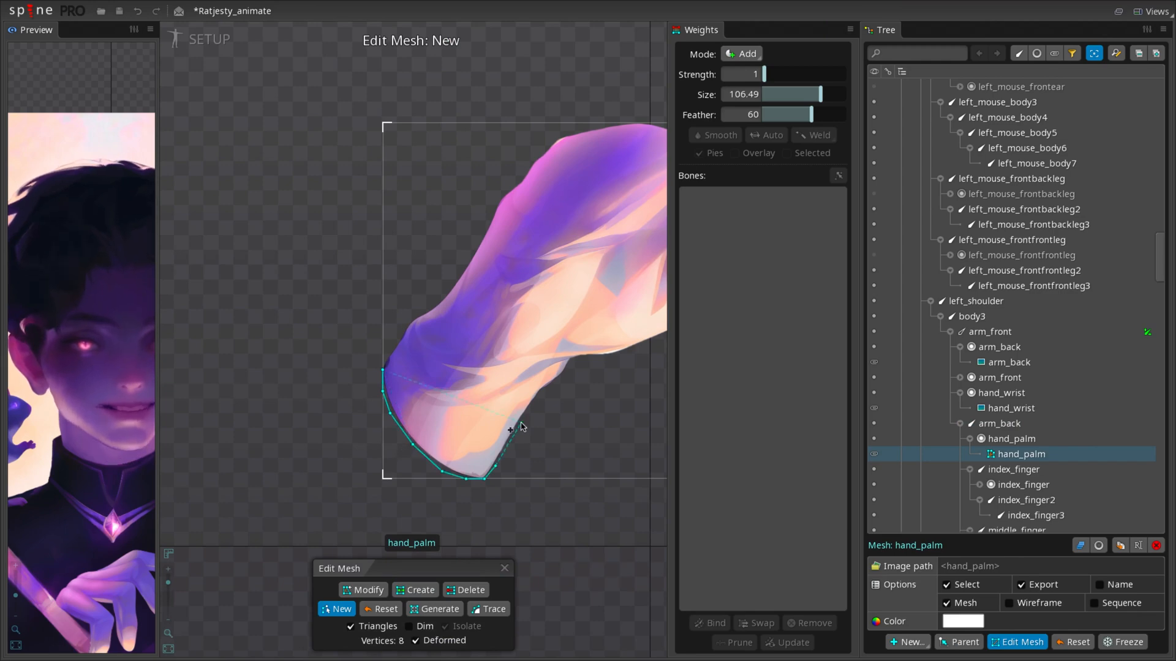
Outline the hand_palm mesh, extend the back arm bone chain and weight the palm toward handturn.
left_click(487, 609)
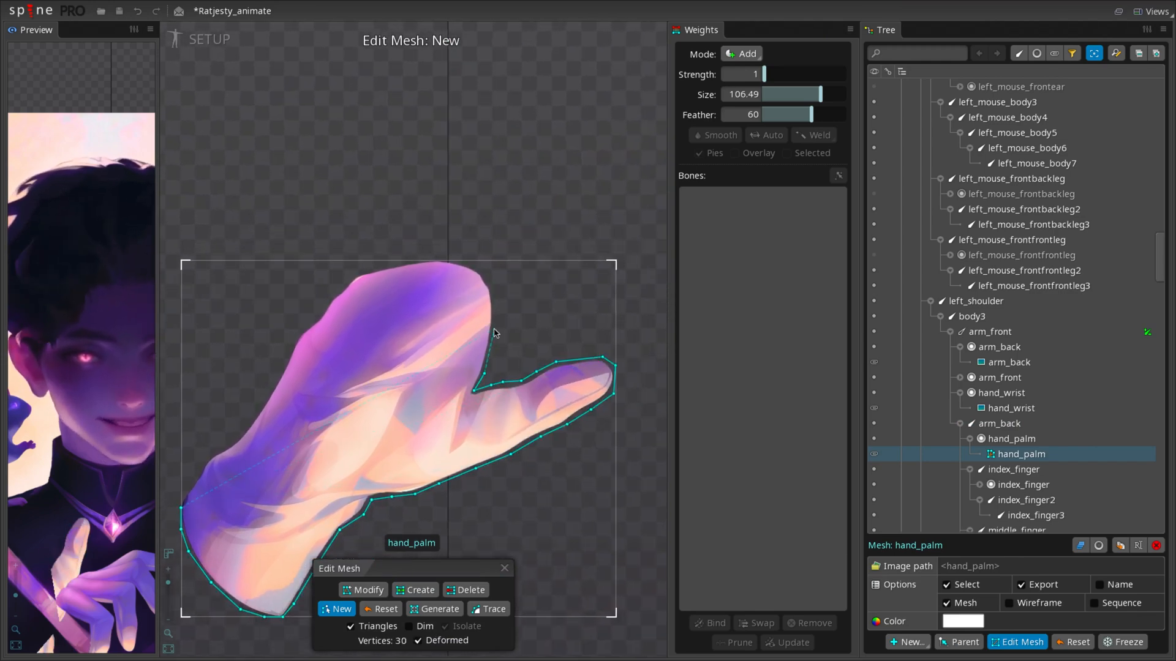
left_click(224, 626)
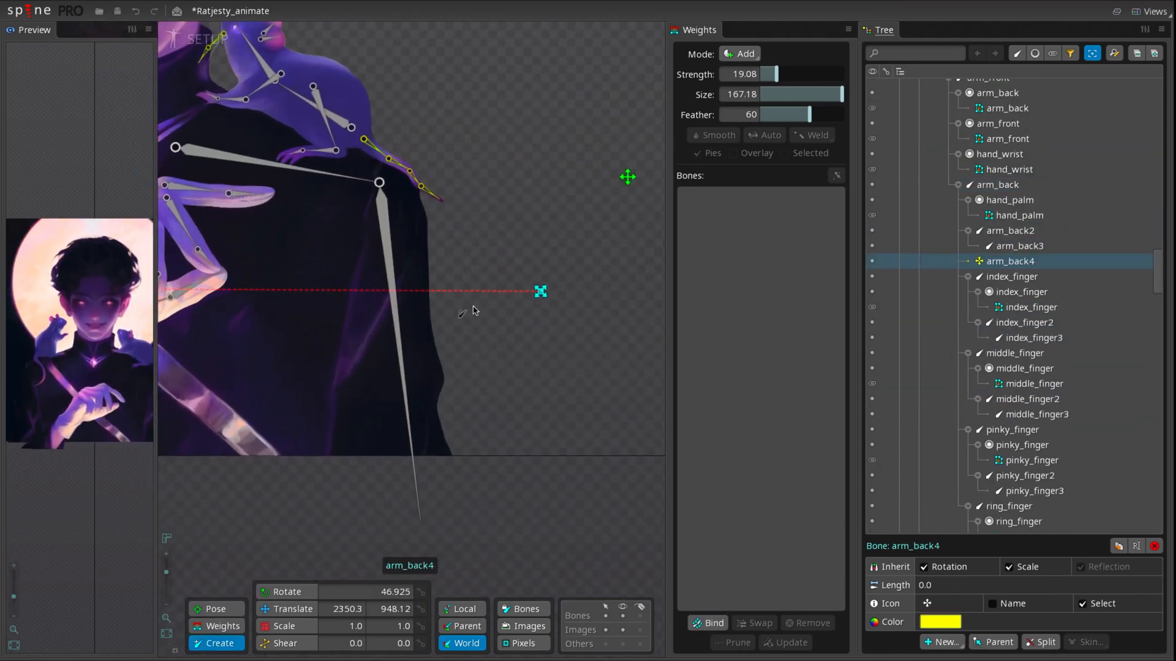
left_click(938, 622)
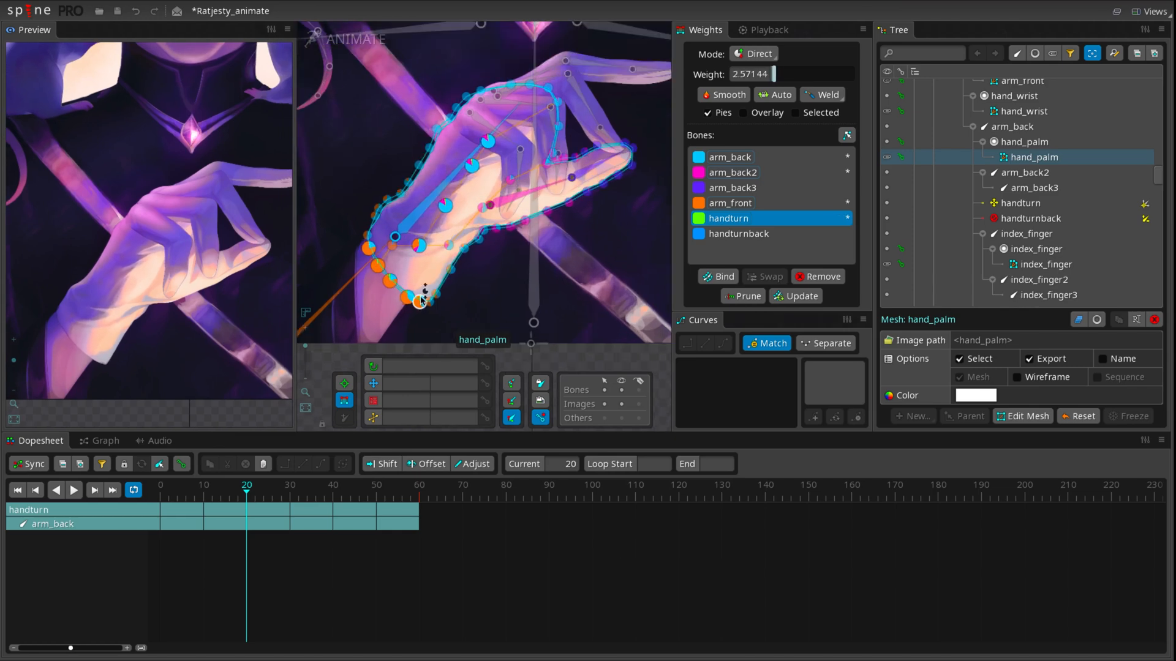
left_click(752, 53)
type("ringhandturn")
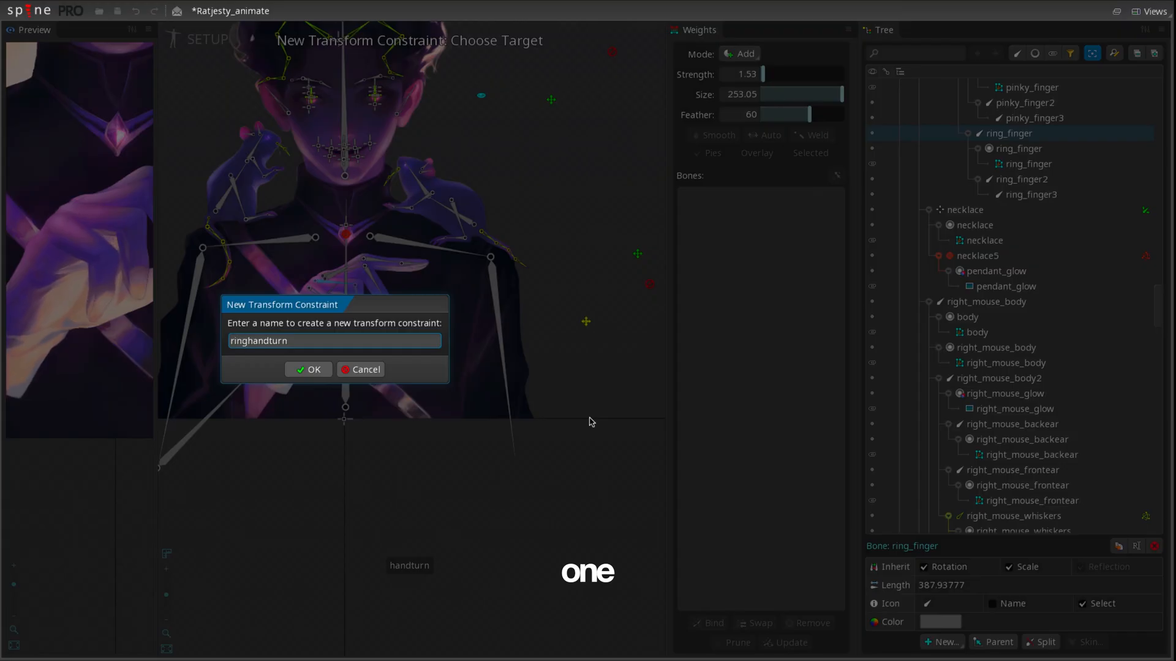
Create the ring finger transform constraint to handturn and set its translate mix.
left_click(307, 369)
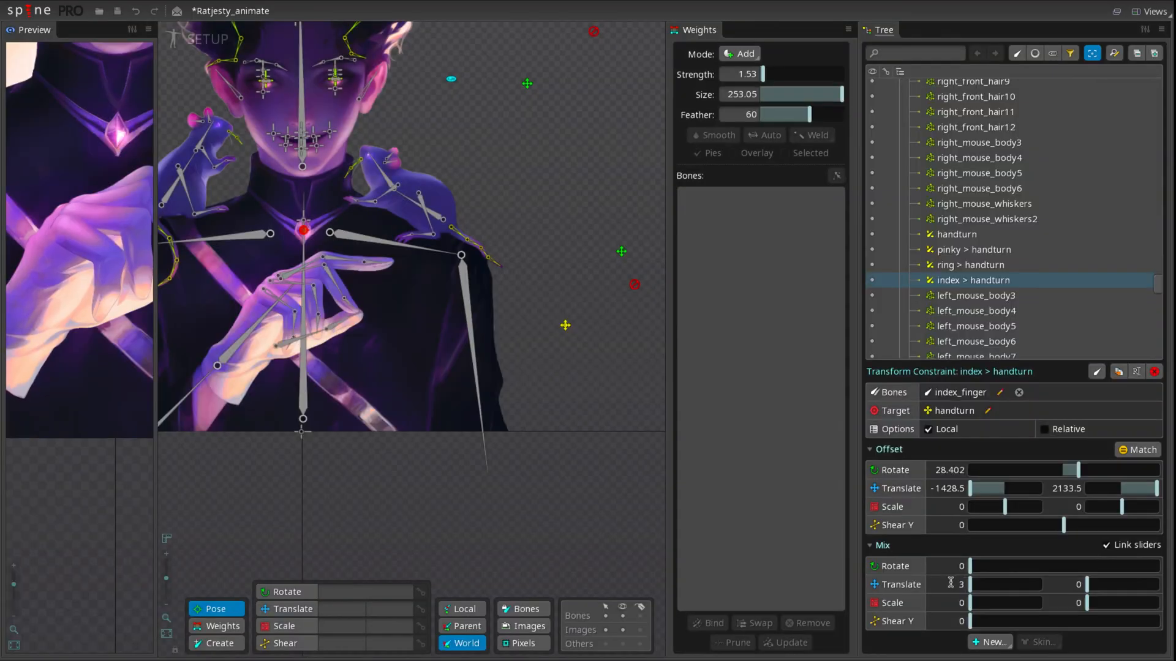
left_click(957, 234)
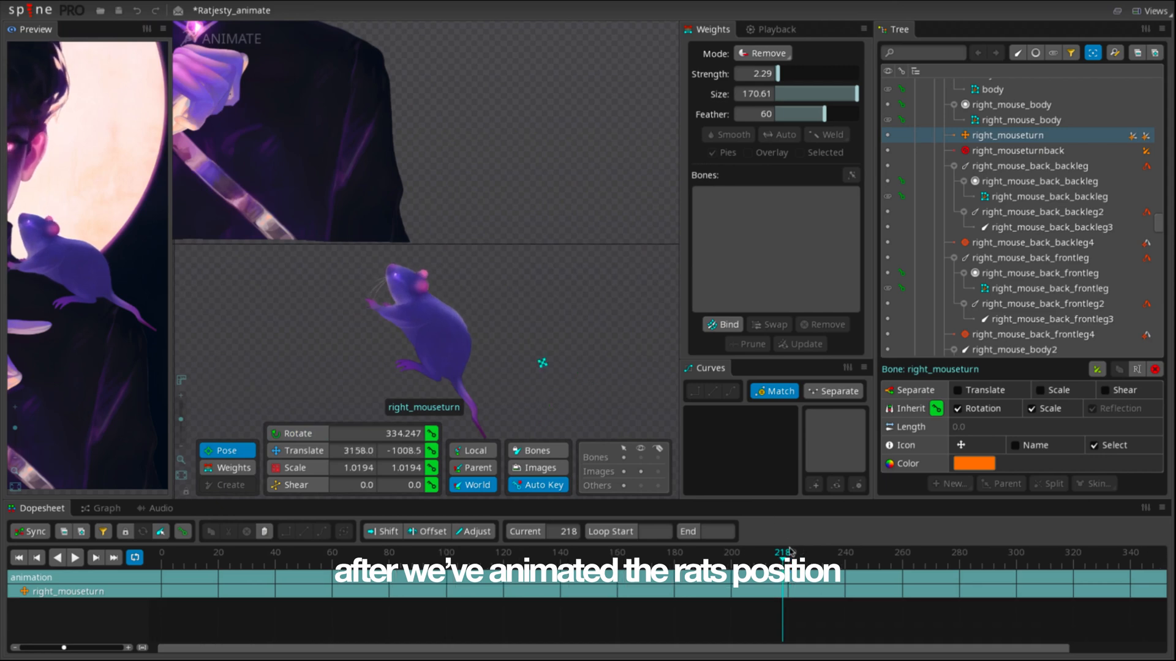
Key right_mouseturn, then bone, weight body and ear, and key left_mouseturn for the second rat.
left_click(934, 552)
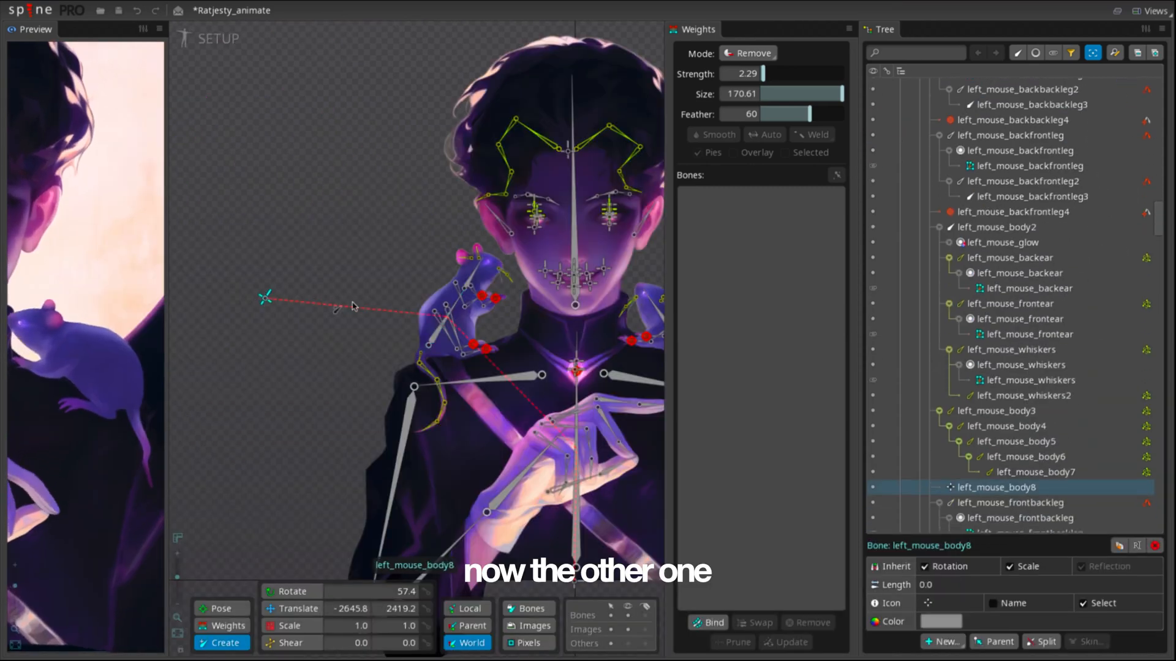
left_click(219, 38)
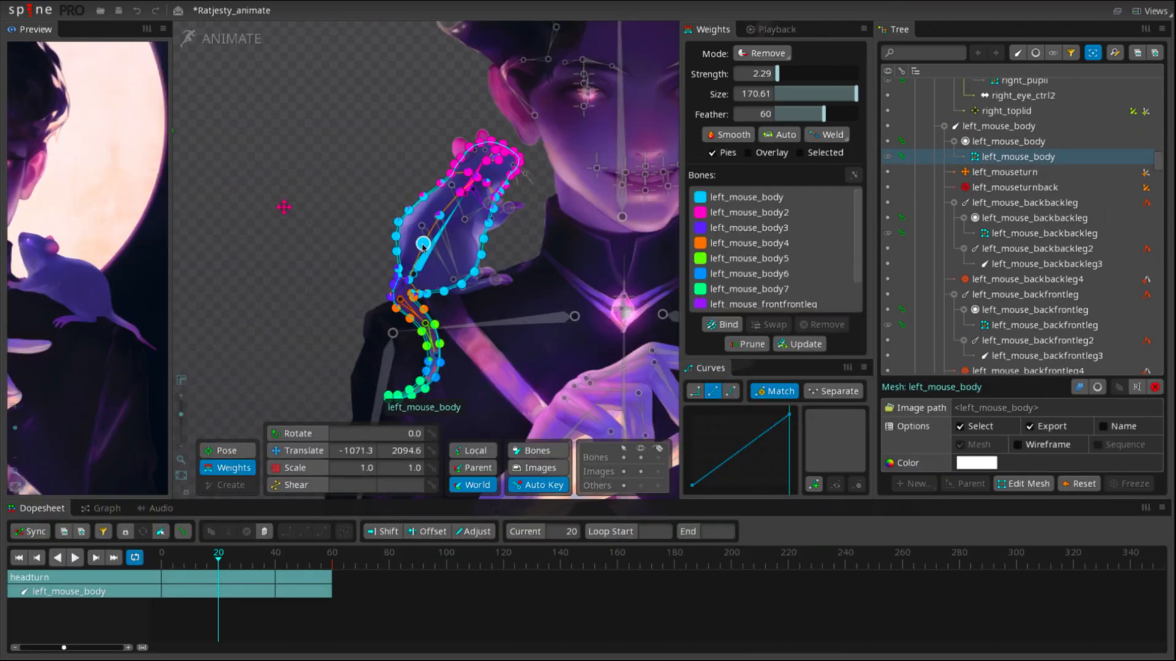
left_click(760, 52)
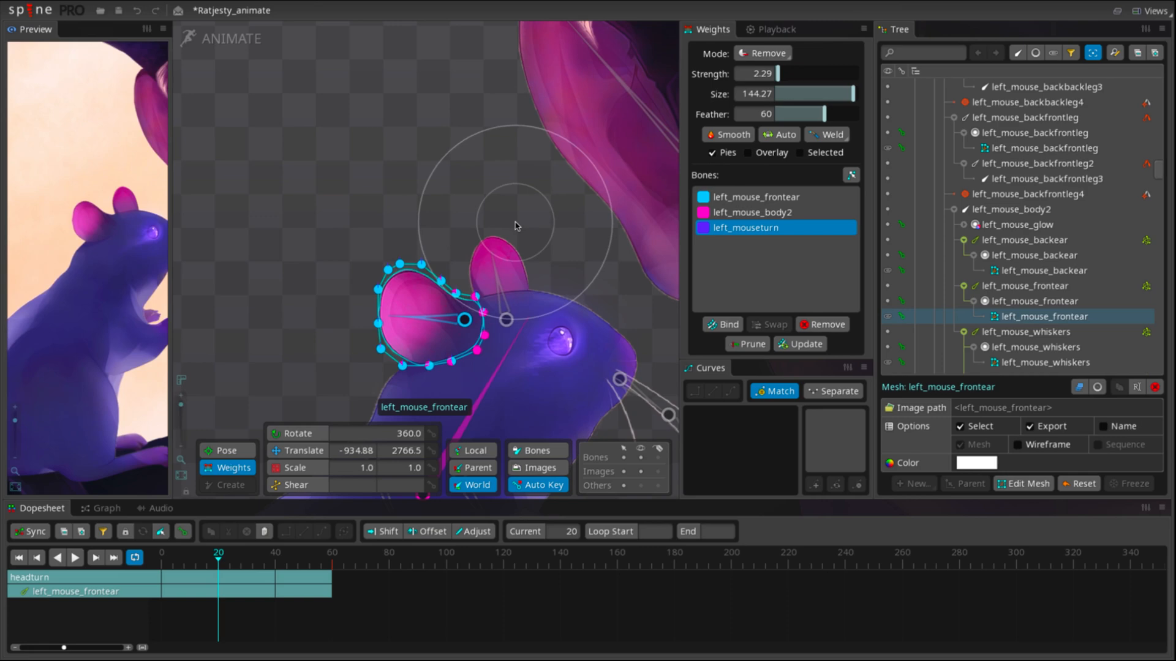
left_click(1042, 270)
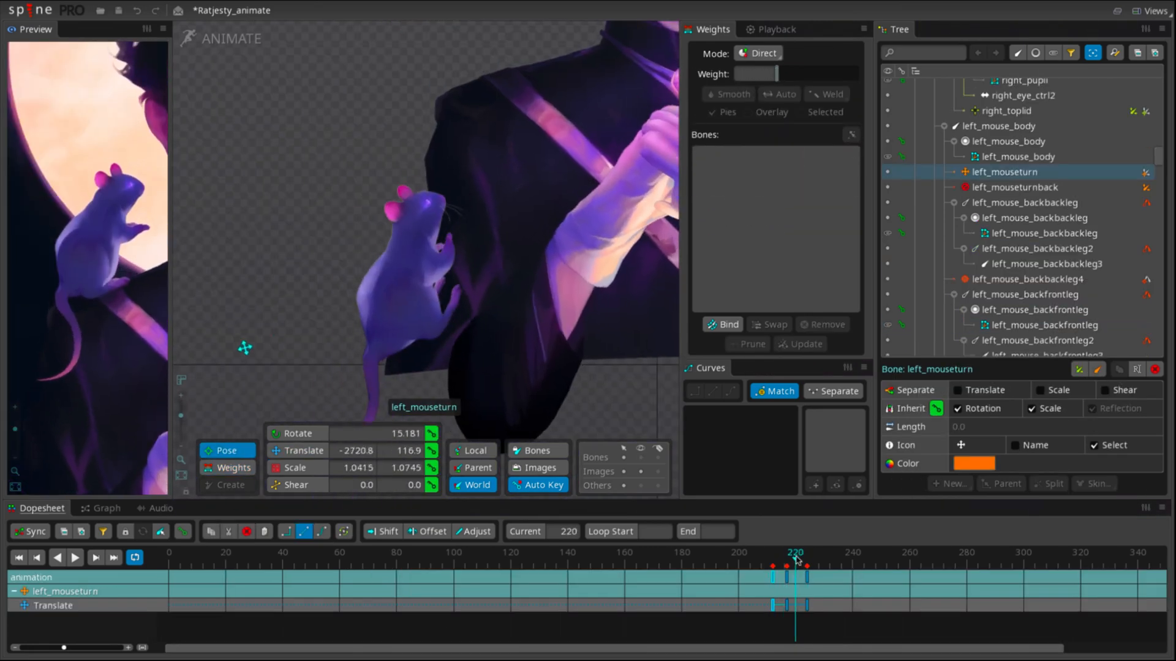
left_click(851, 552)
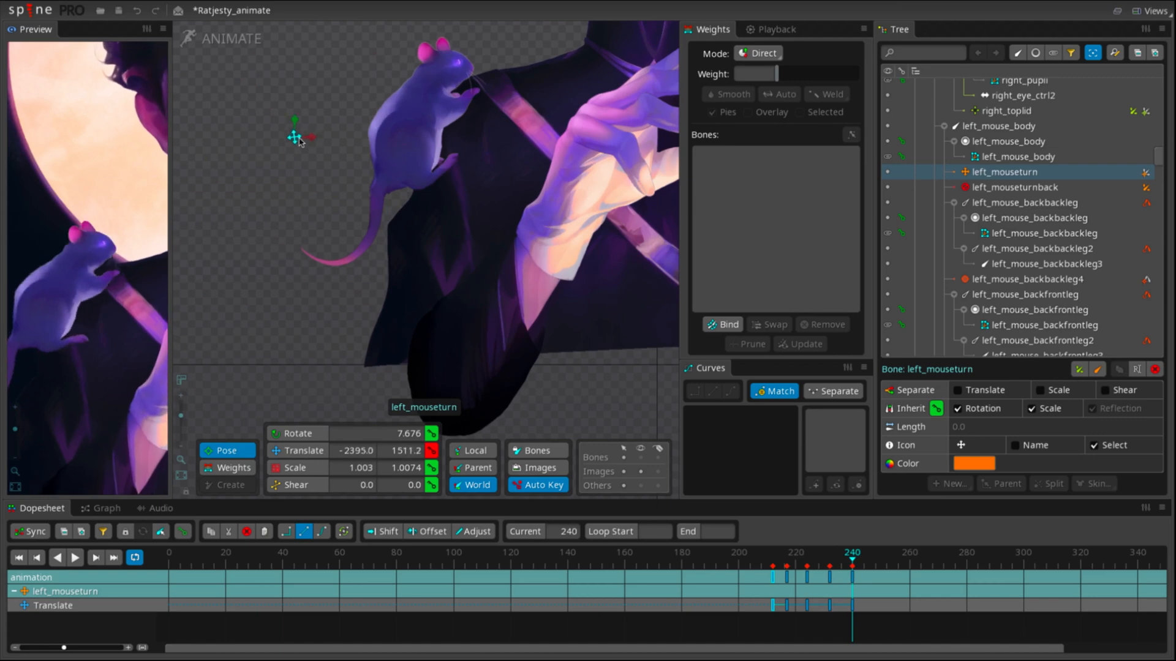